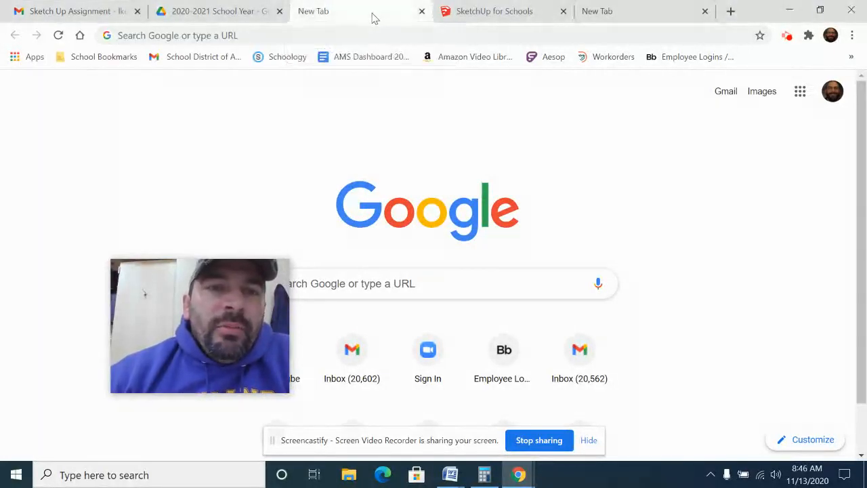
Step: Expand the 12" Ruler Screenshot assignment in the Tuesday–Friday 6th Grade Technology class classwork
click(800, 90)
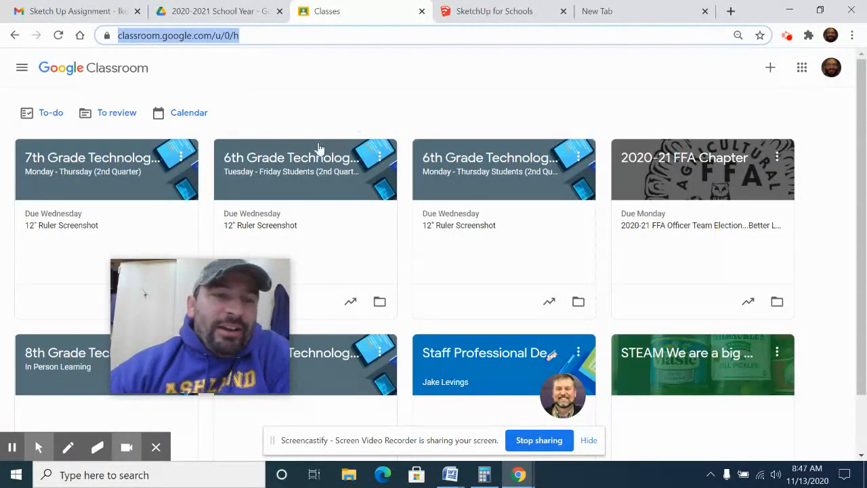
click(291, 157)
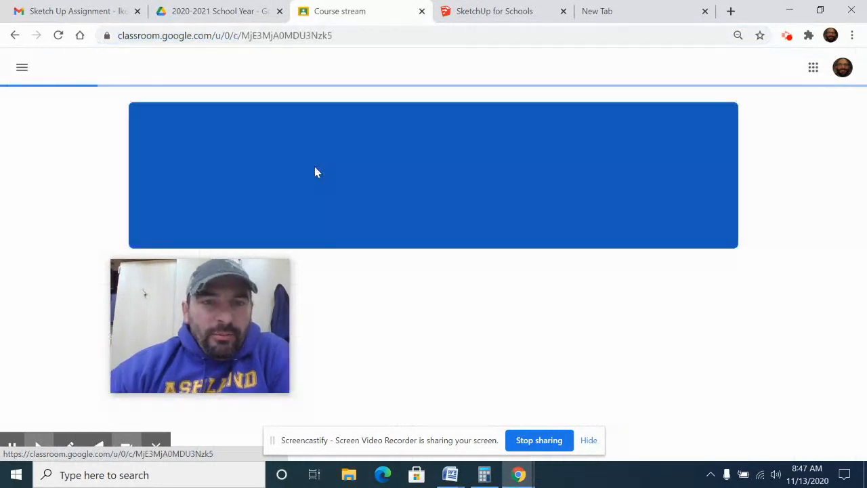
click(402, 67)
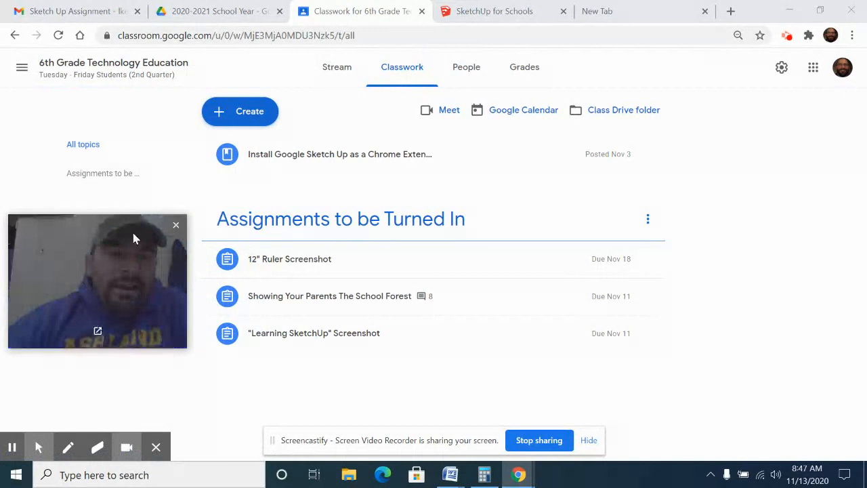
click(289, 259)
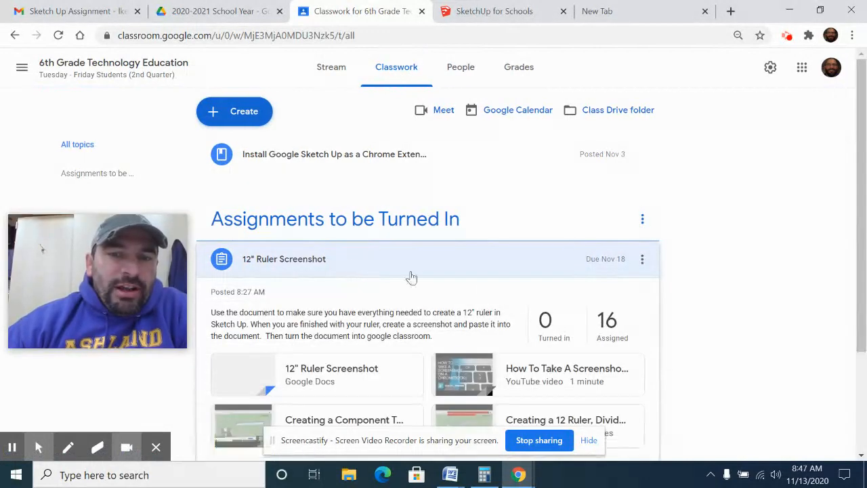
scroll(down, 3)
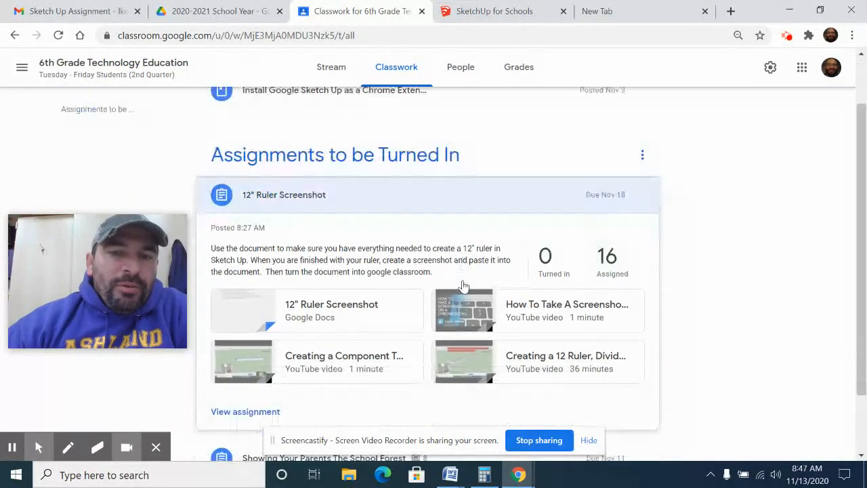
scroll(down, 3)
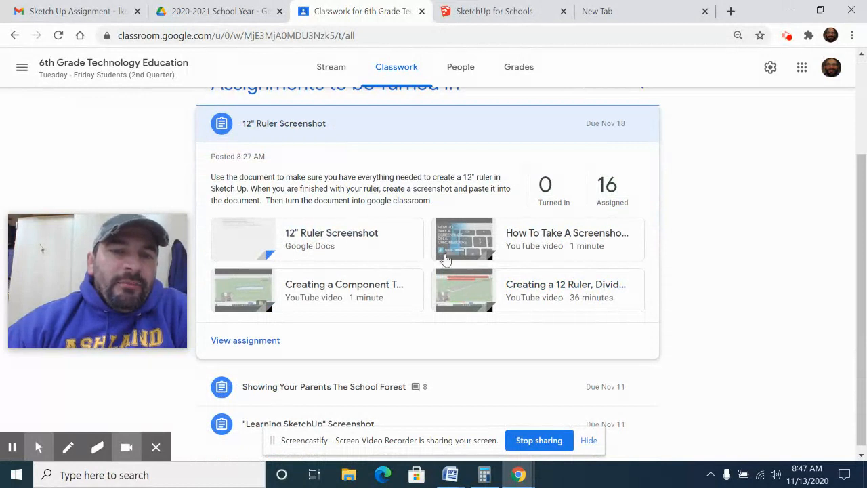
mouse_move(384, 216)
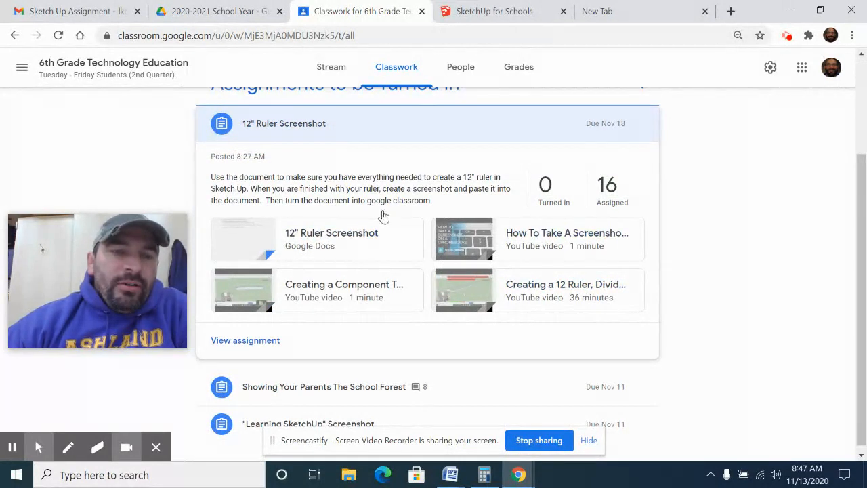
mouse_move(406, 203)
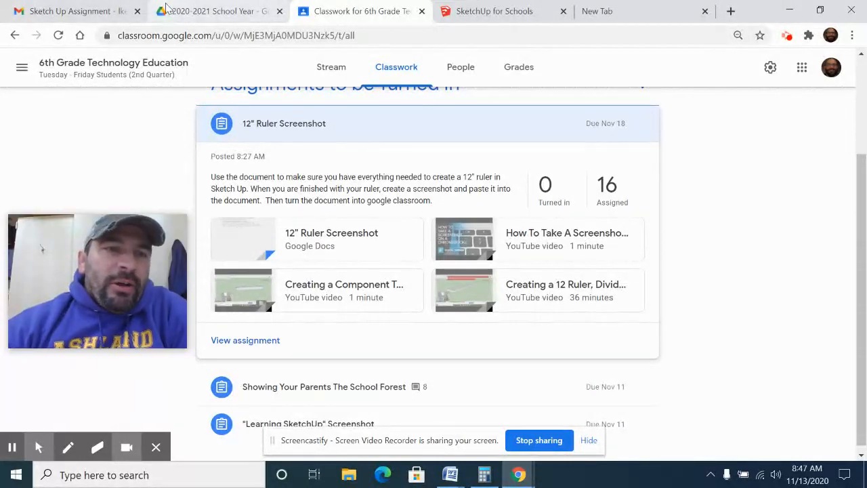
Step: Preview bridge photo 20201112_154524.jpg from the 2020-2021 School Year Drive folder
click(215, 10)
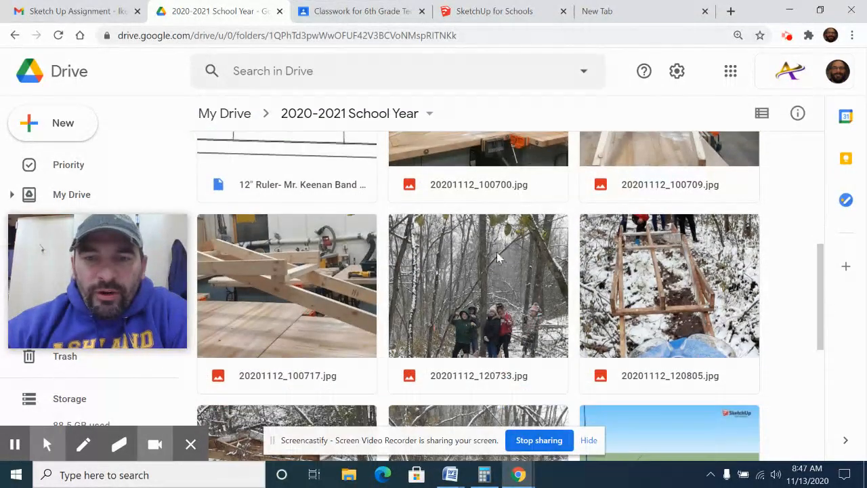
double_click(477, 286)
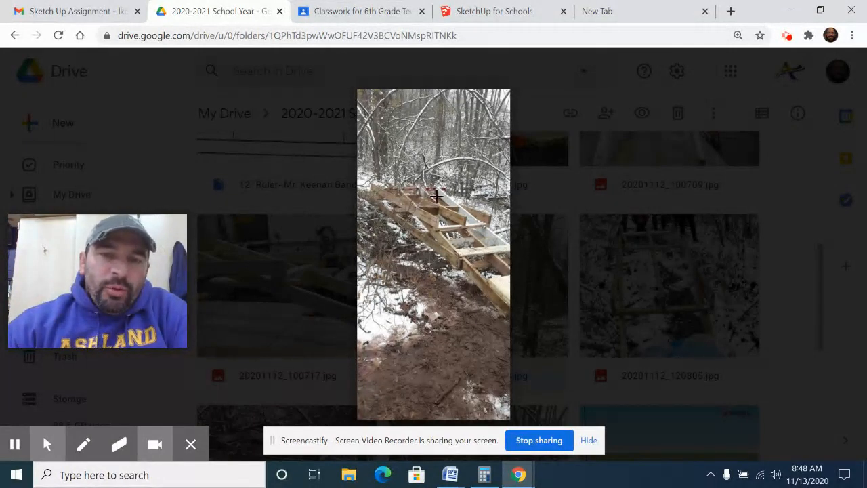
mouse_move(465, 219)
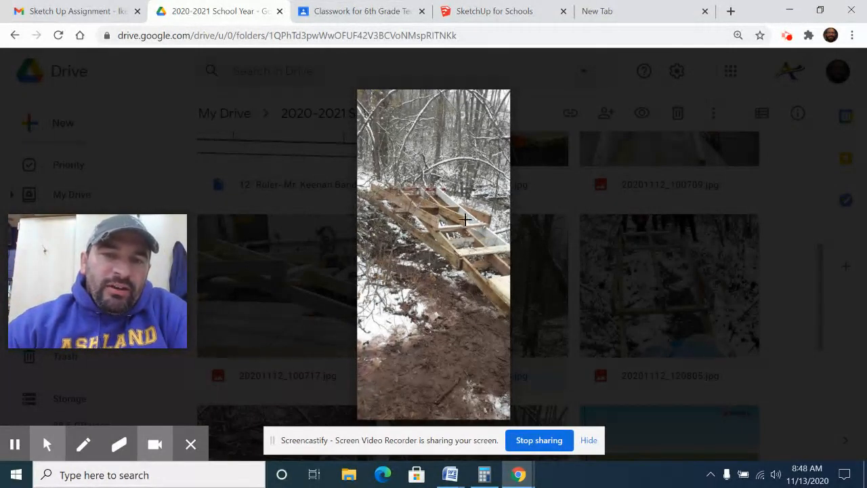
mouse_move(508, 235)
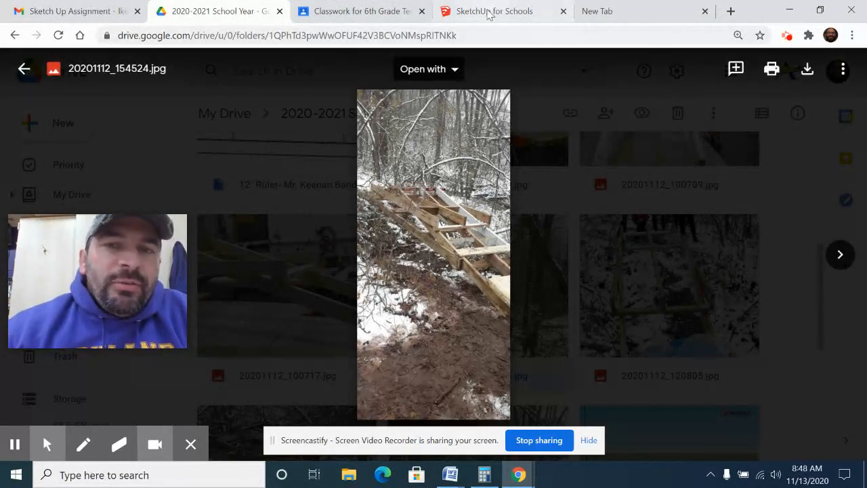
Step: Bring up the 'Big Bridge in School Forest' model in SketchUp for Schools
click(504, 10)
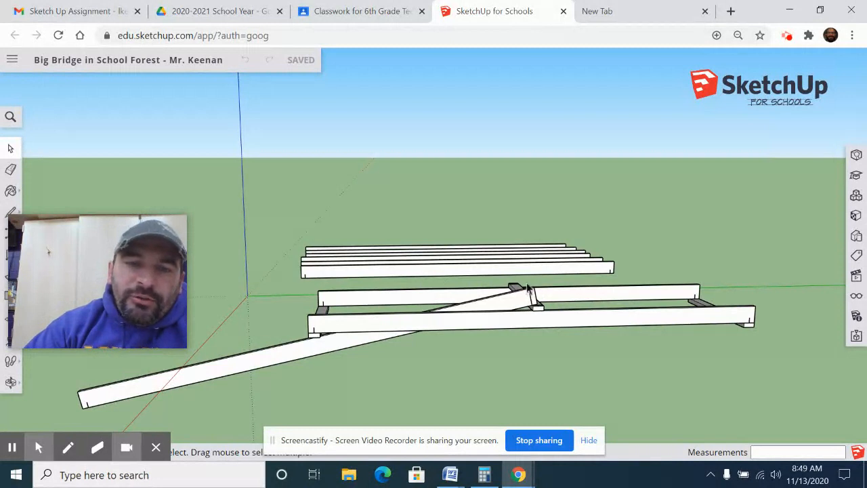
mouse_move(512, 229)
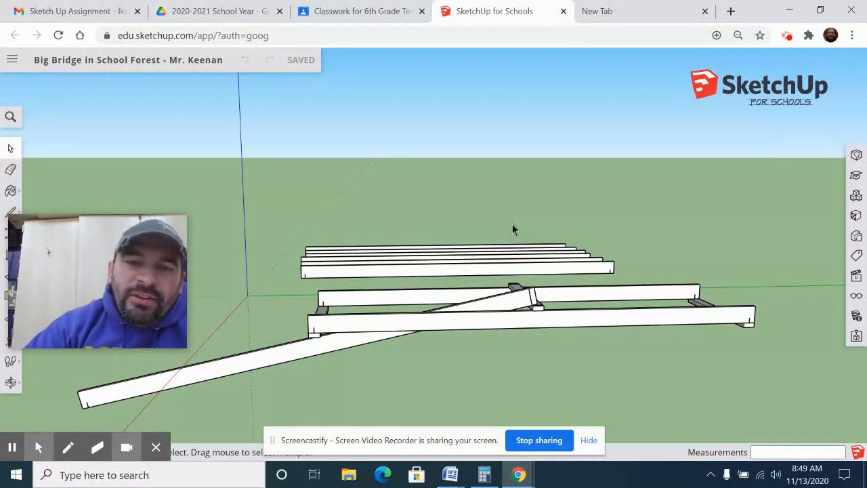
mouse_move(581, 239)
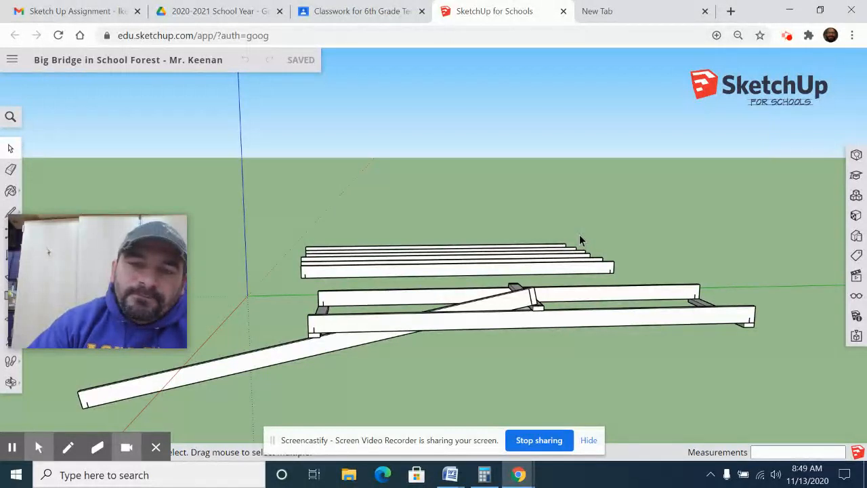
mouse_move(468, 315)
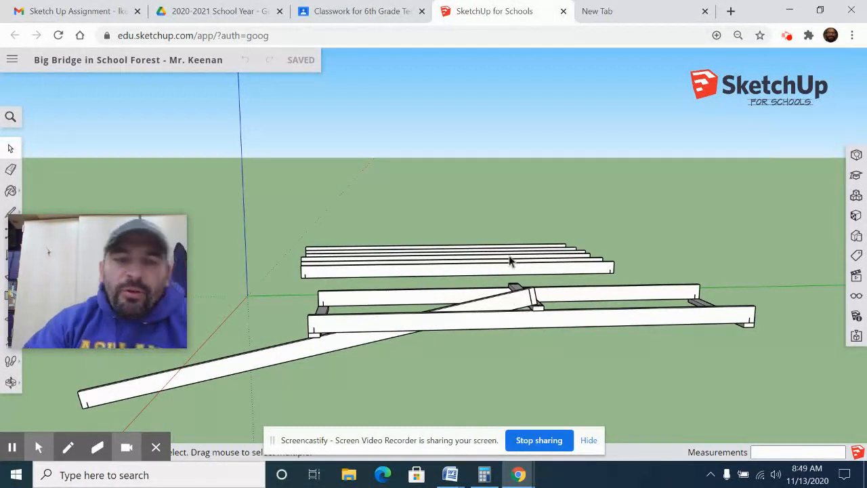
mouse_move(432, 208)
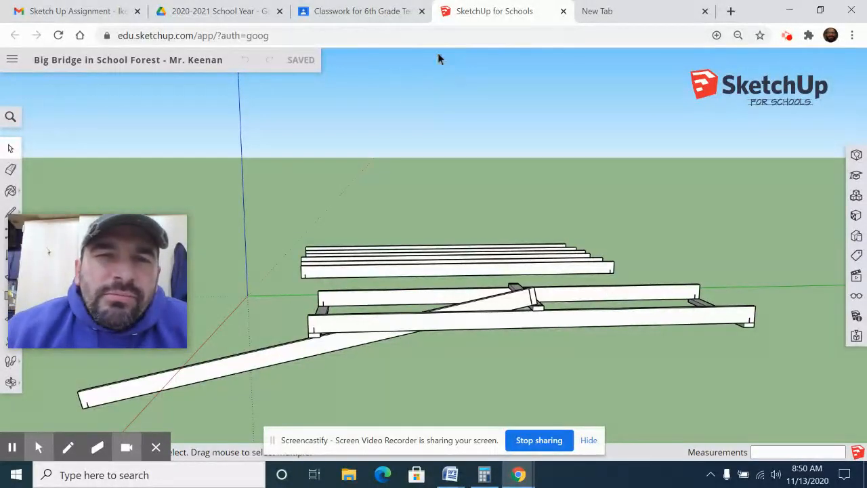
mouse_move(589, 153)
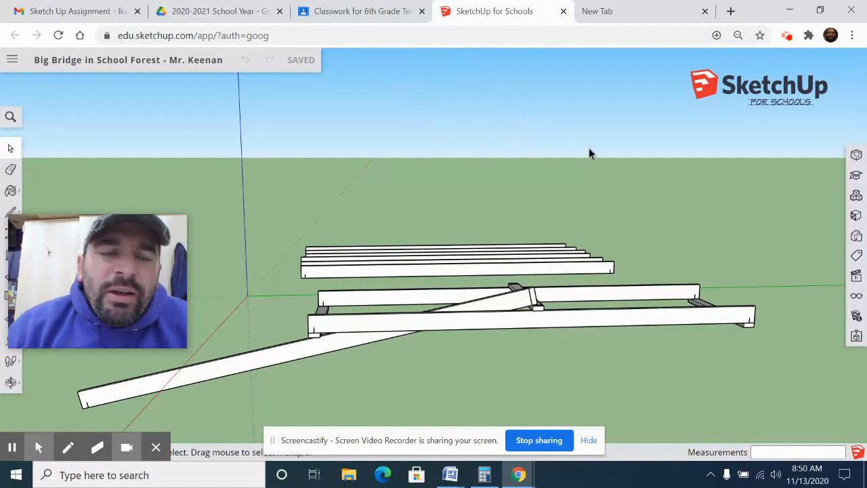